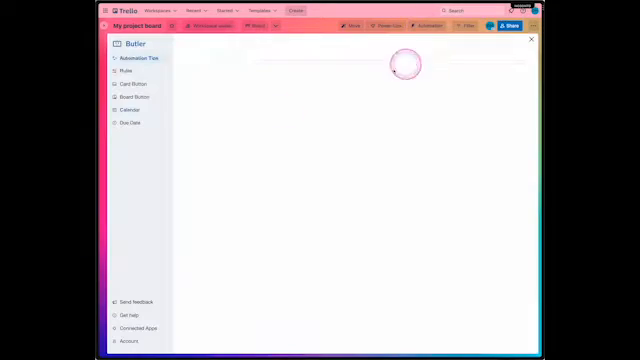
- Begin a scheduled Butler command from the Calendar section and choose its action type
{"action": "left_click", "coordinate": [128, 106]}
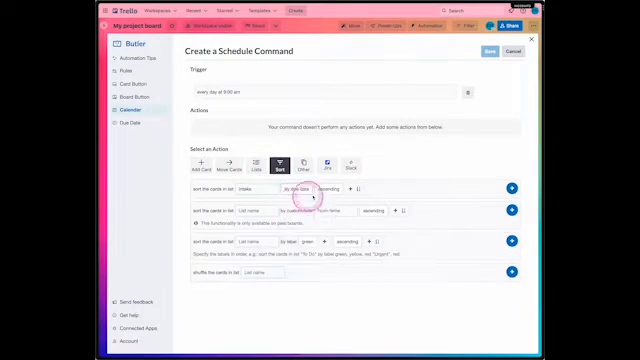
{"action": "left_click", "coordinate": [510, 188]}
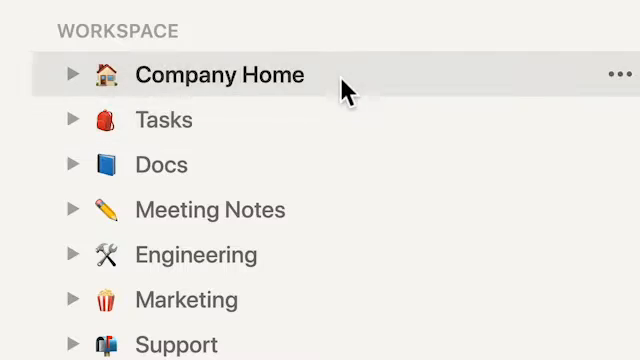
- View the Company Home page, then look down the Capterra review listing for Notion
{"action": "left_click", "coordinate": [216, 74]}
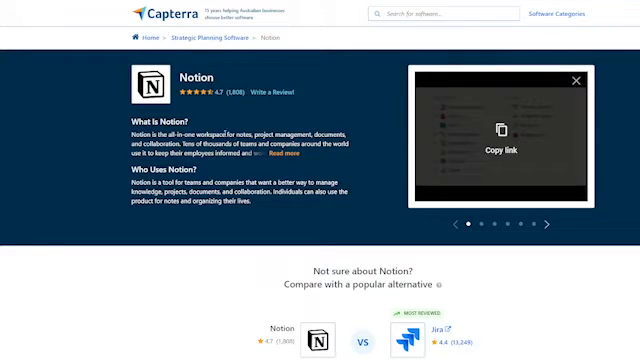
{"action": "scroll", "scroll_direction": "down", "scroll_amount": 3}
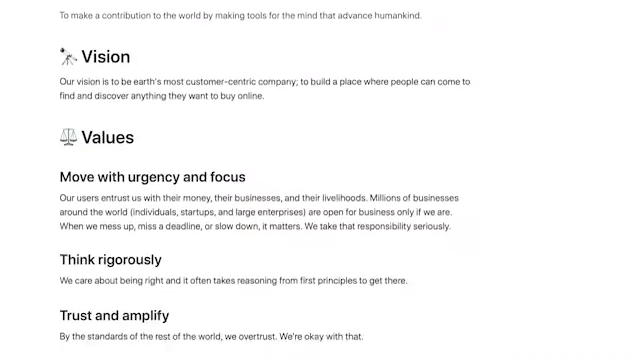
- Scroll the Notion site down to the Compare plans & features table
{"action": "scroll", "scroll_direction": "down", "scroll_amount": 3}
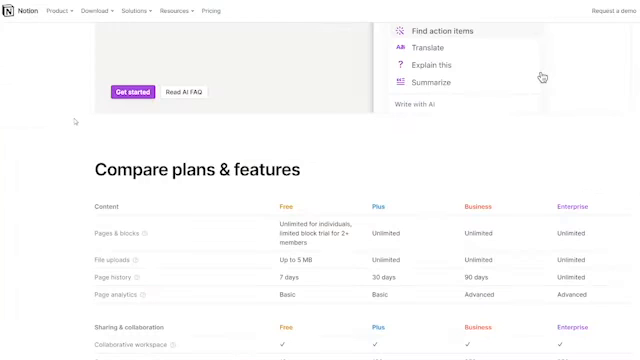
{"action": "scroll", "scroll_direction": "down", "scroll_amount": 3}
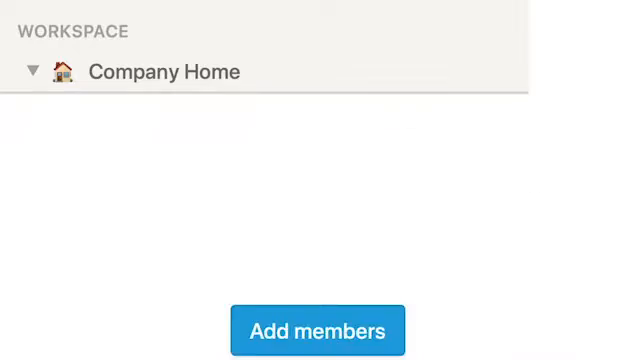
{"action": "left_click", "coordinate": [318, 330]}
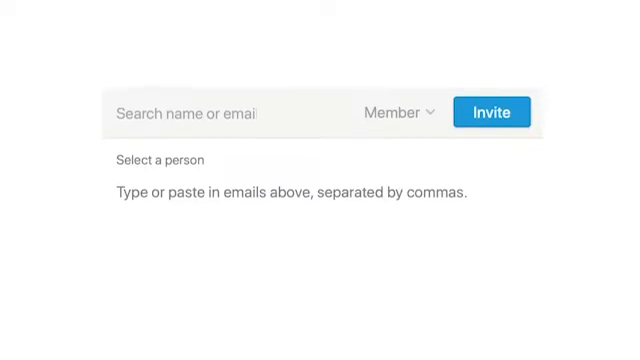
{"action": "type", "text": "ada@acme.com"}
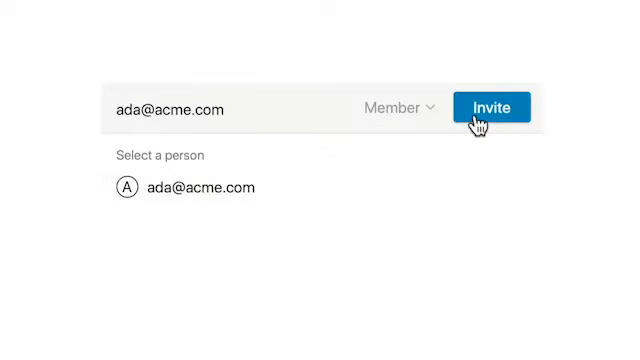
{"action": "left_click", "coordinate": [490, 108]}
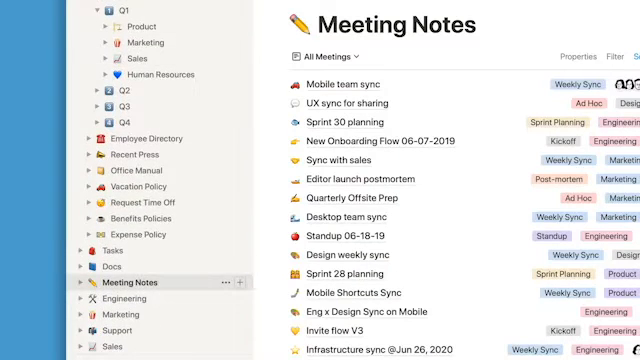
- Navigate via Marketing to the User Research page with its All Sessions table
{"action": "left_click", "coordinate": [132, 242]}
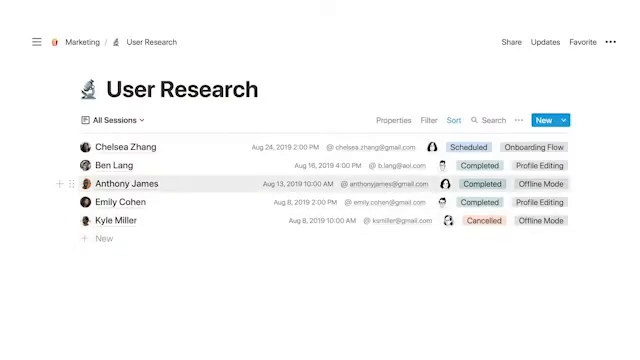
{"action": "left_click", "coordinate": [128, 184]}
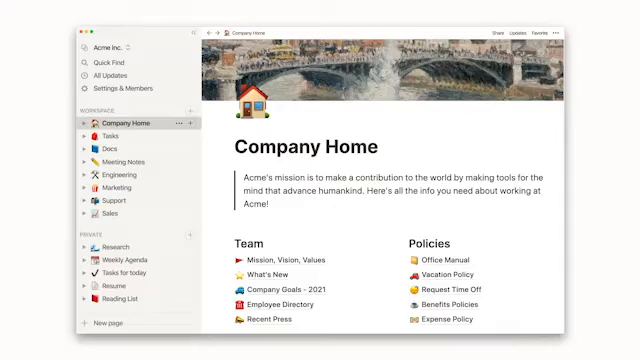
- Go back to the Company Home page from the sidebar
{"action": "left_click", "coordinate": [116, 176]}
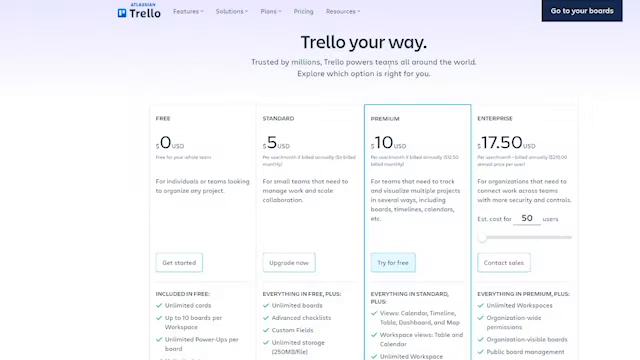
- Scroll through Trello's Compare our plans table, then return to the Butler schedule command screen
{"action": "scroll", "scroll_direction": "down", "scroll_amount": 3}
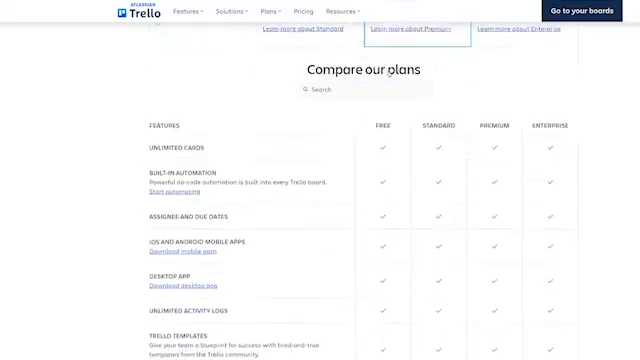
{"action": "scroll", "scroll_direction": "down", "scroll_amount": 3}
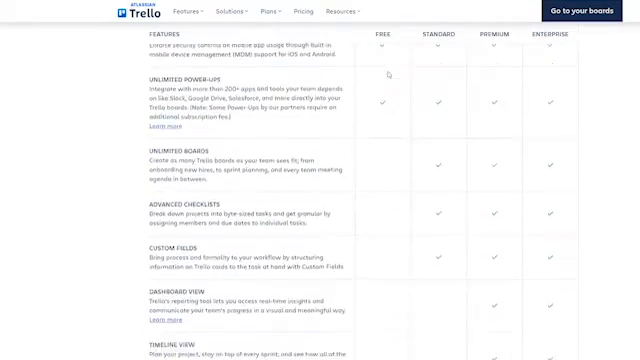
{"action": "scroll", "scroll_direction": "down", "scroll_amount": 3}
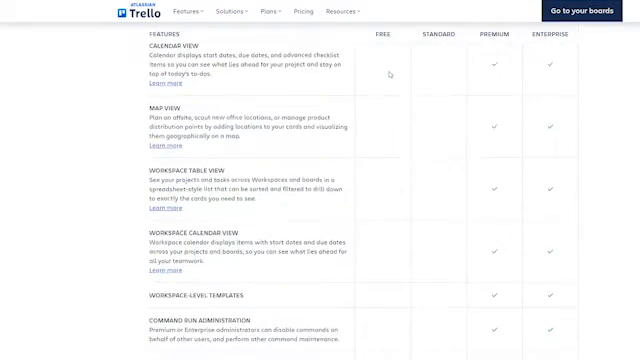
{"action": "scroll", "scroll_direction": "down", "scroll_amount": 3}
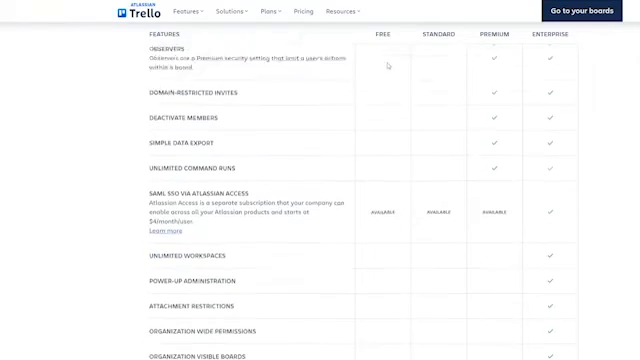
{"action": "scroll", "scroll_direction": "down", "scroll_amount": 3}
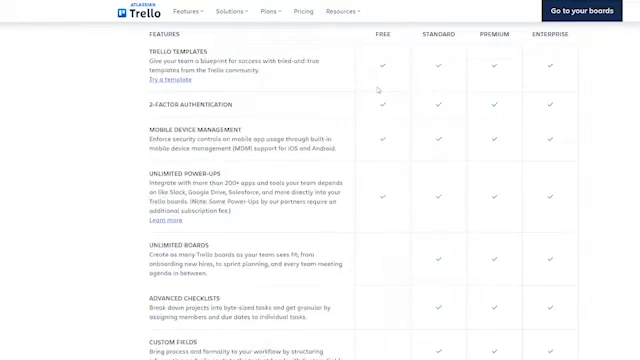
{"action": "left_click", "coordinate": [576, 12]}
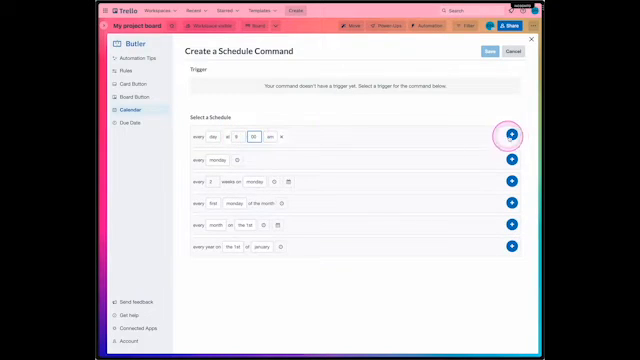
- Add a schedule trigger and a card-sorting action to the command and save it
{"action": "left_click", "coordinate": [512, 132]}
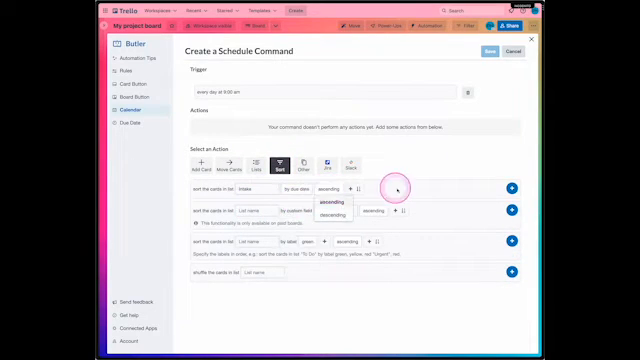
{"action": "left_click", "coordinate": [512, 188]}
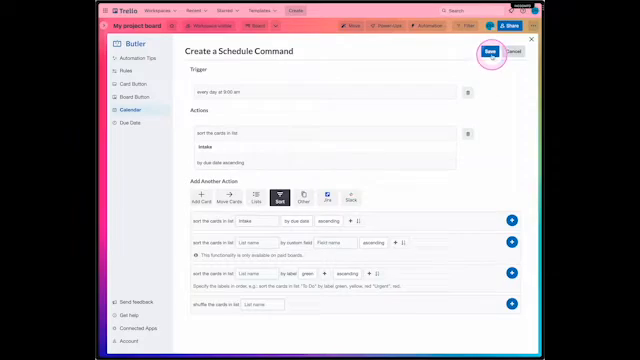
{"action": "left_click", "coordinate": [488, 52]}
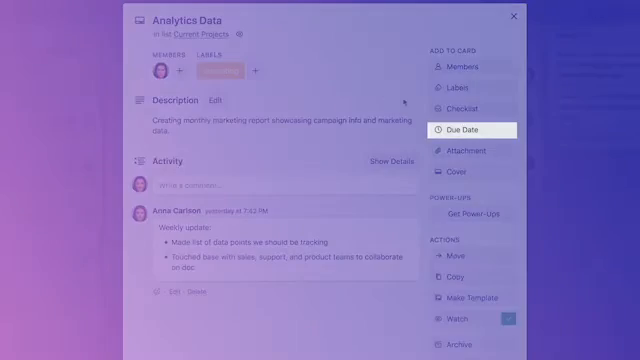
- Choose Due Date for the Analytics Data card from the Add to card sidebar
{"action": "left_click", "coordinate": [462, 128]}
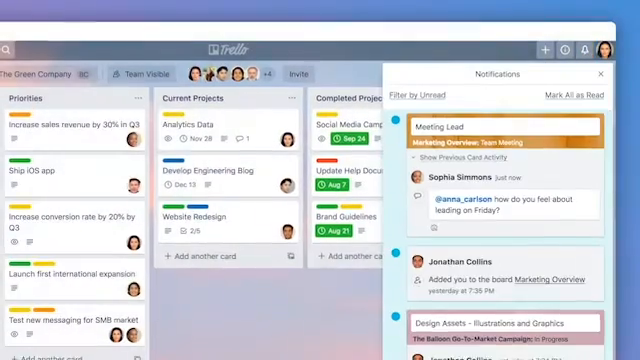
- Scroll the Notifications panel to recent card comments and updates
{"action": "scroll", "scroll_direction": "down", "scroll_amount": 3}
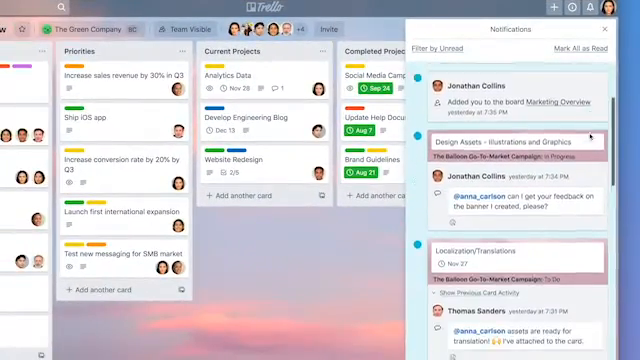